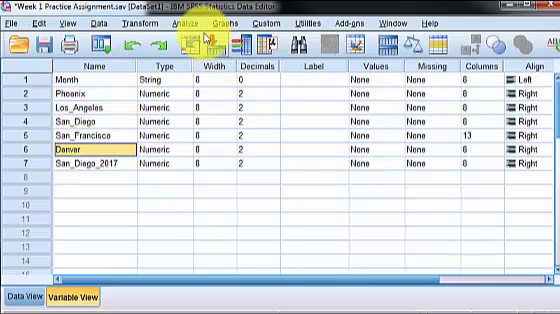
Start the Frequencies analysis from Analyze > Descriptive Statistics.
{"action": "left_click", "coordinate": [192, 18]}
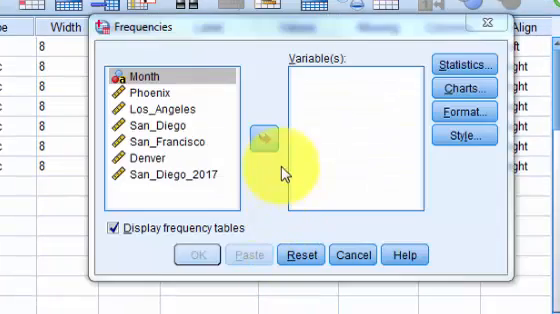
Move Phoenix, Los_Angeles, San_Diego, San_Francisco and Denver into the Variable(s) list.
{"action": "left_click", "coordinate": [156, 100]}
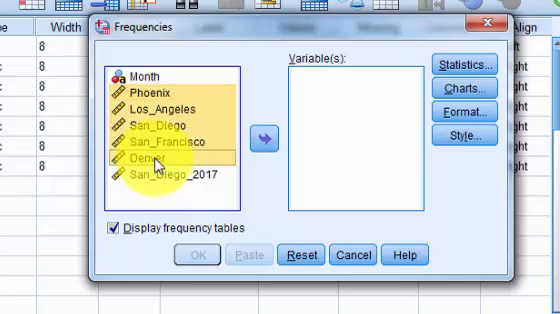
{"action": "left_click", "coordinate": [258, 136]}
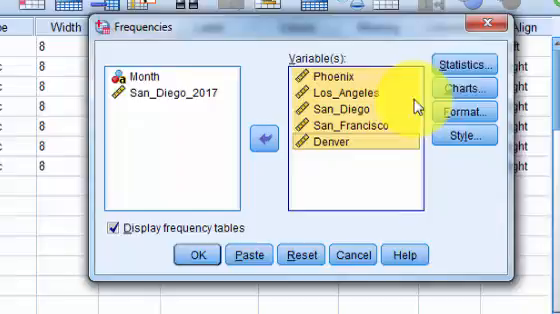
Request mean, median, mode, standard deviation and variance in the Statistics options.
{"action": "left_click", "coordinate": [480, 64]}
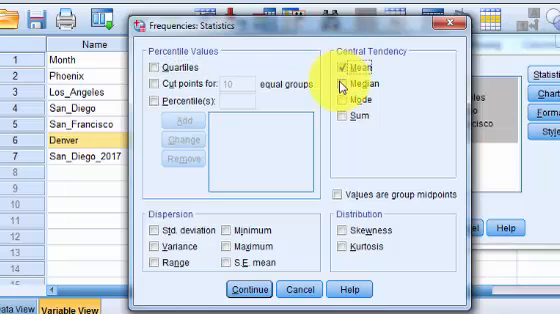
{"action": "left_click", "coordinate": [340, 104]}
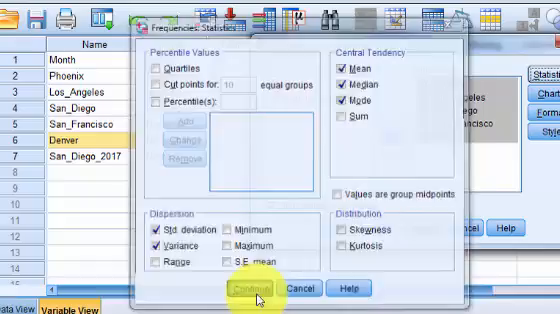
{"action": "left_click", "coordinate": [252, 288]}
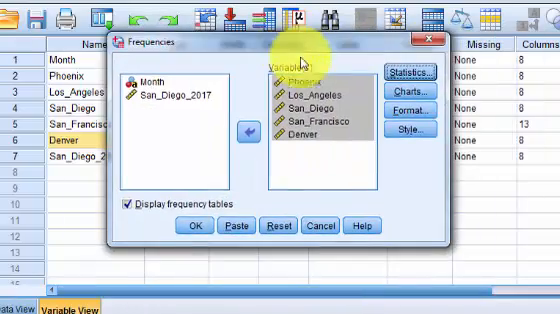